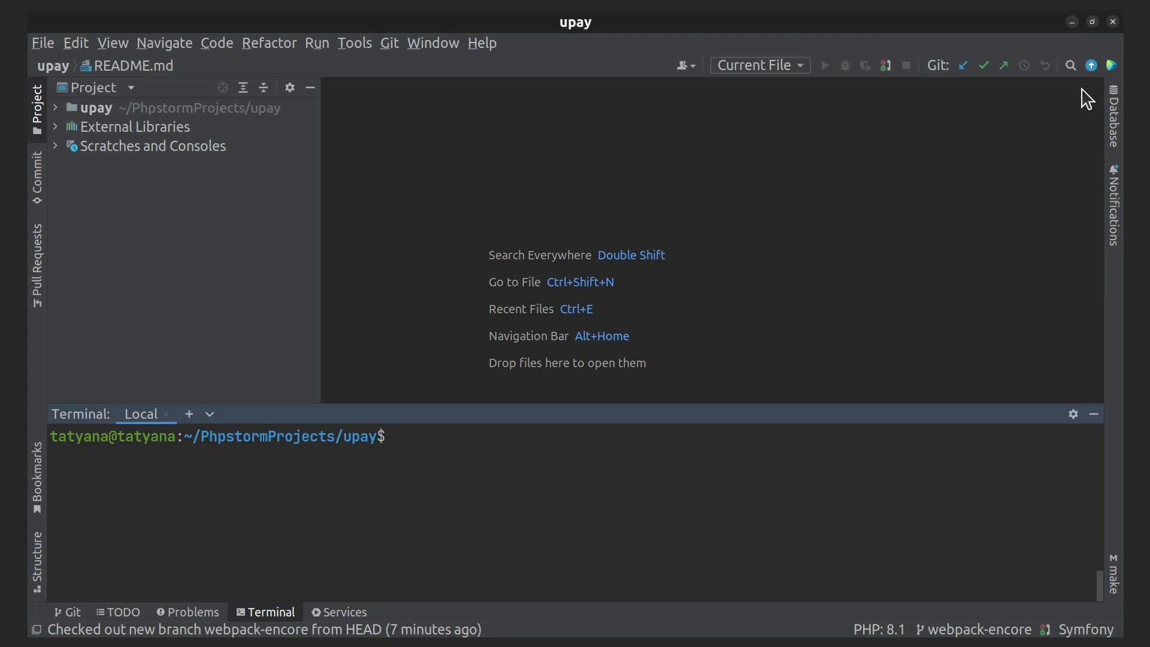
Focus the upay project's Local terminal prompt
click(396, 436)
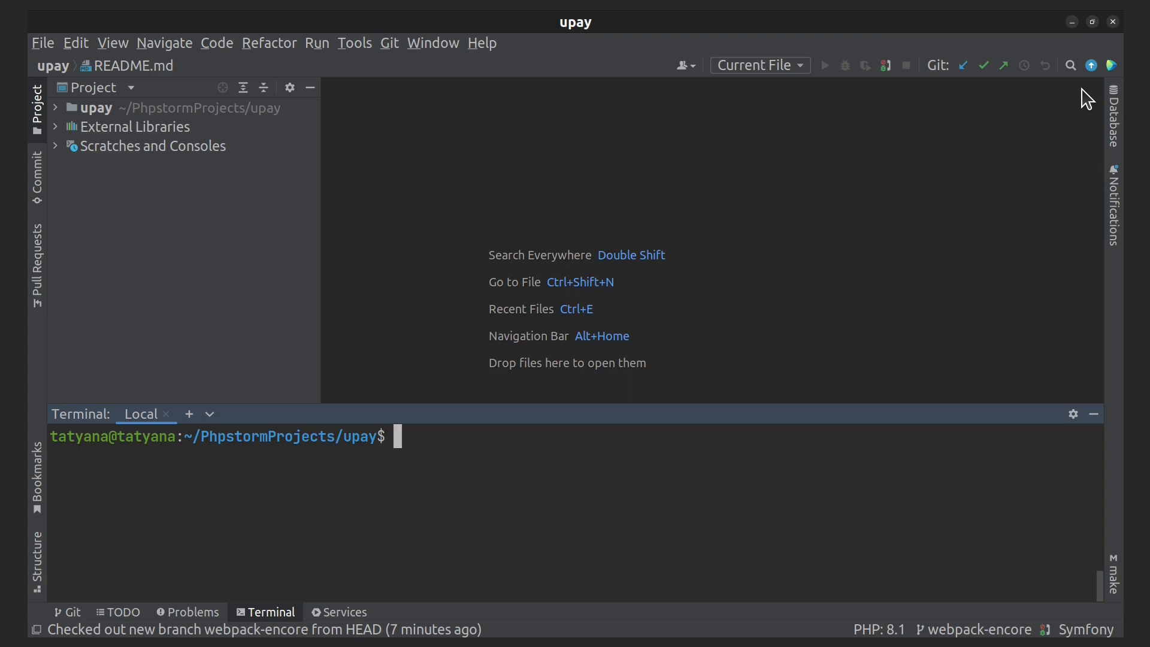
Type 'docker-compose exec php composer require symfony/webpack-encore-bundle' at the prompt without running it
text(docker-)
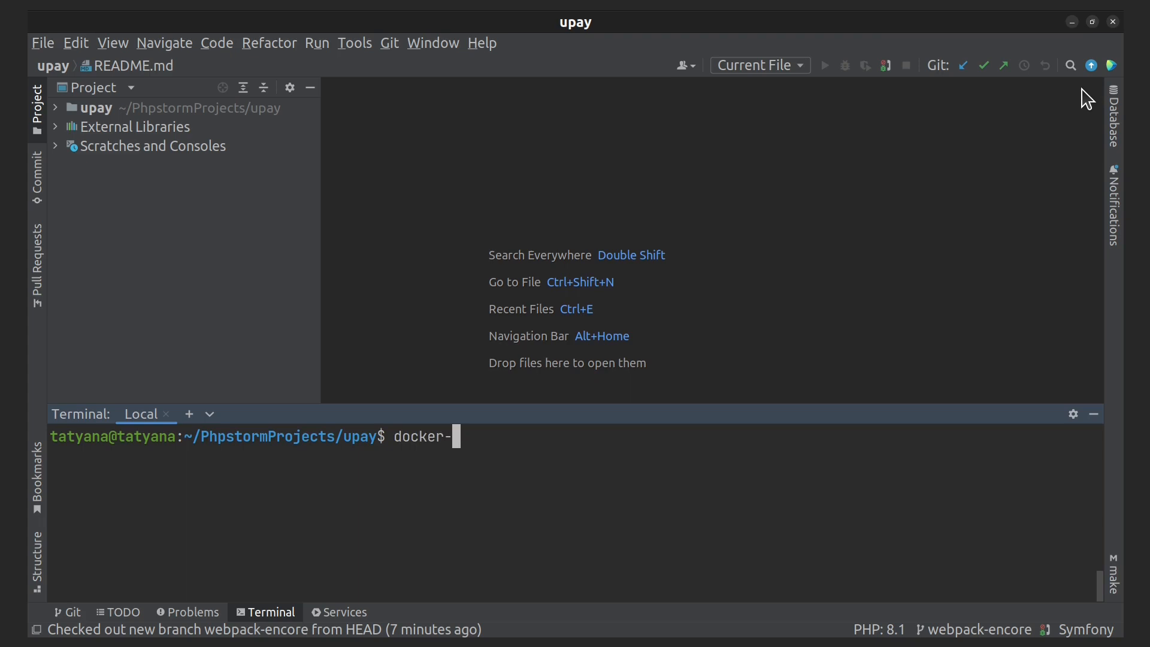
text(compose exec php)
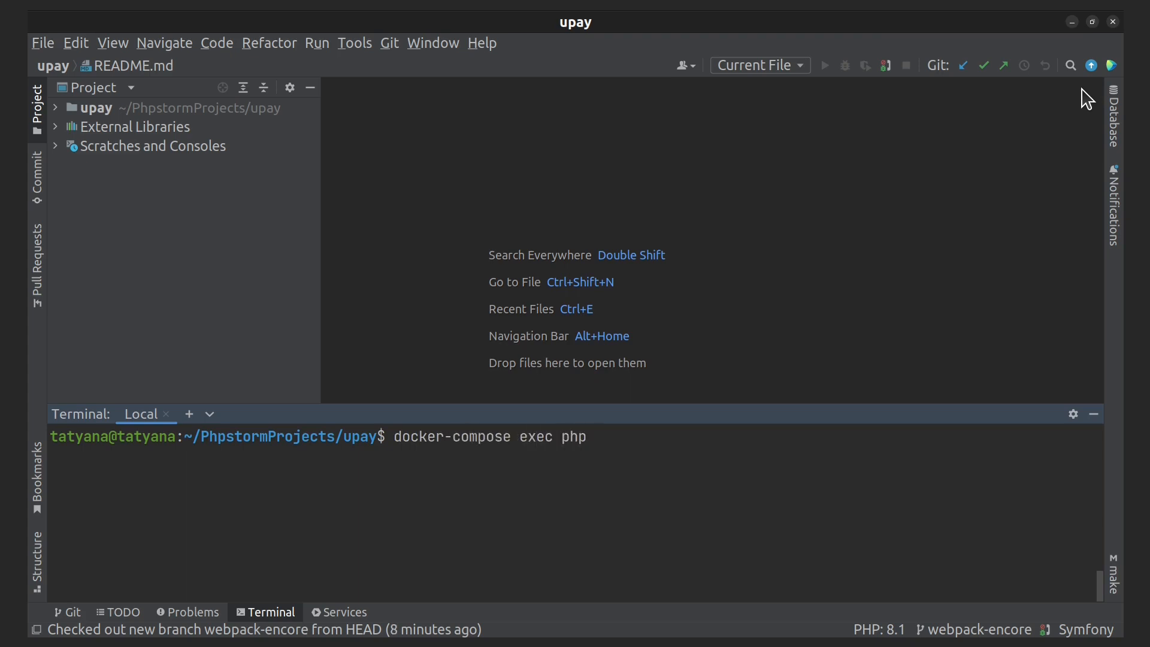
text(compo)
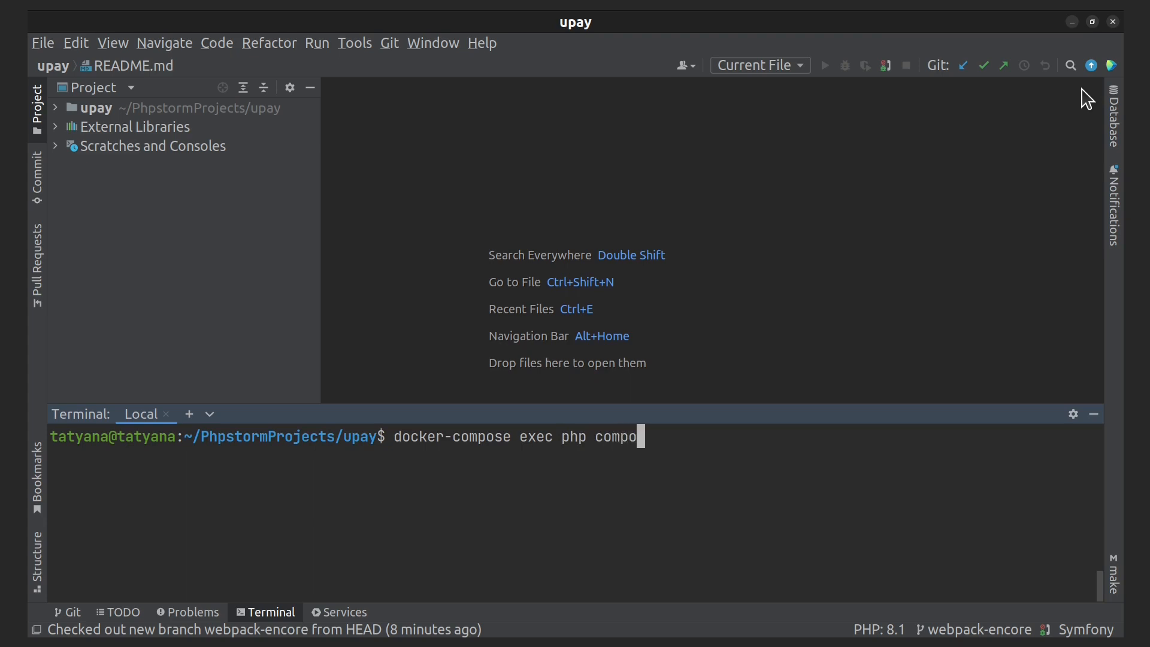
text(ser)
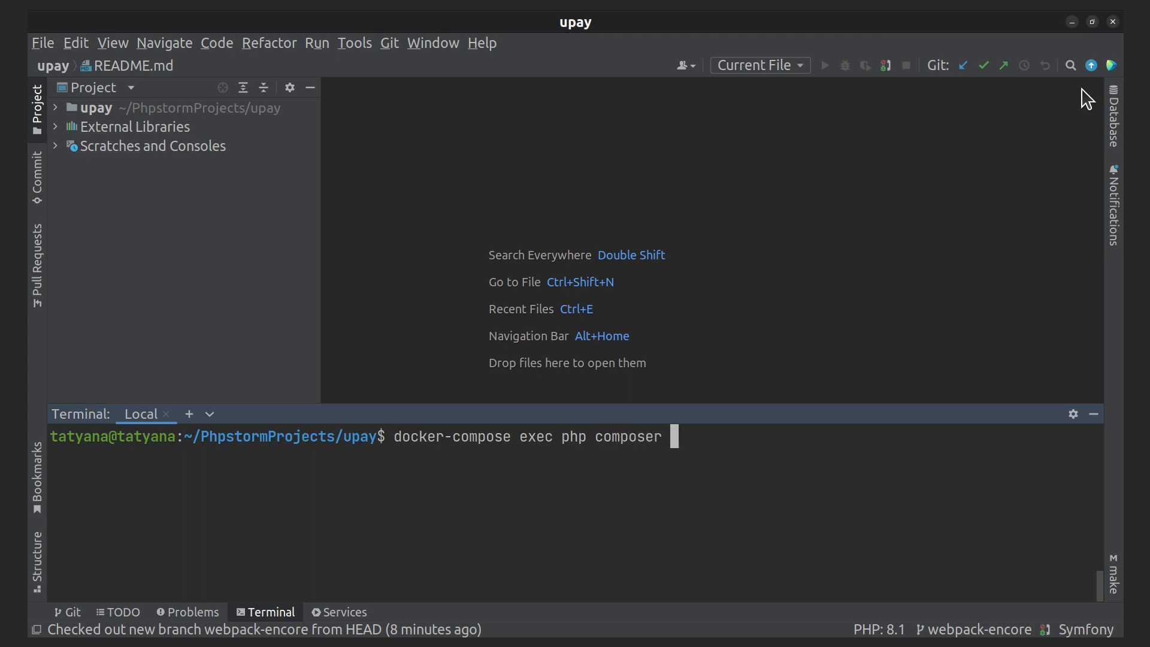
text(require)
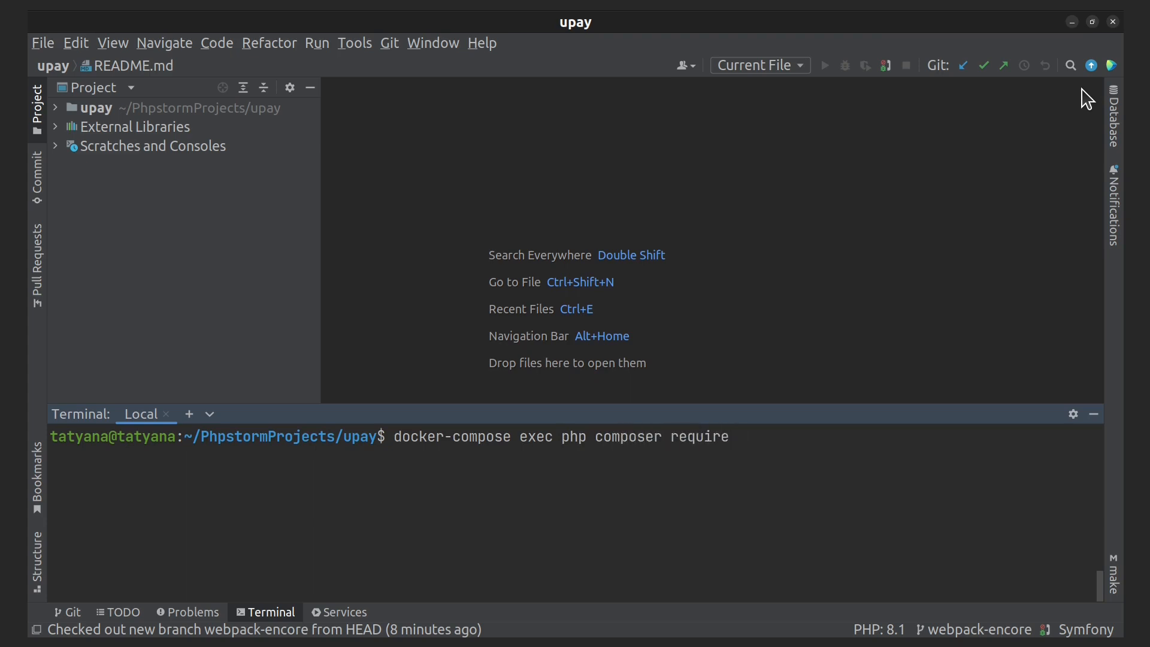
text(symfon)
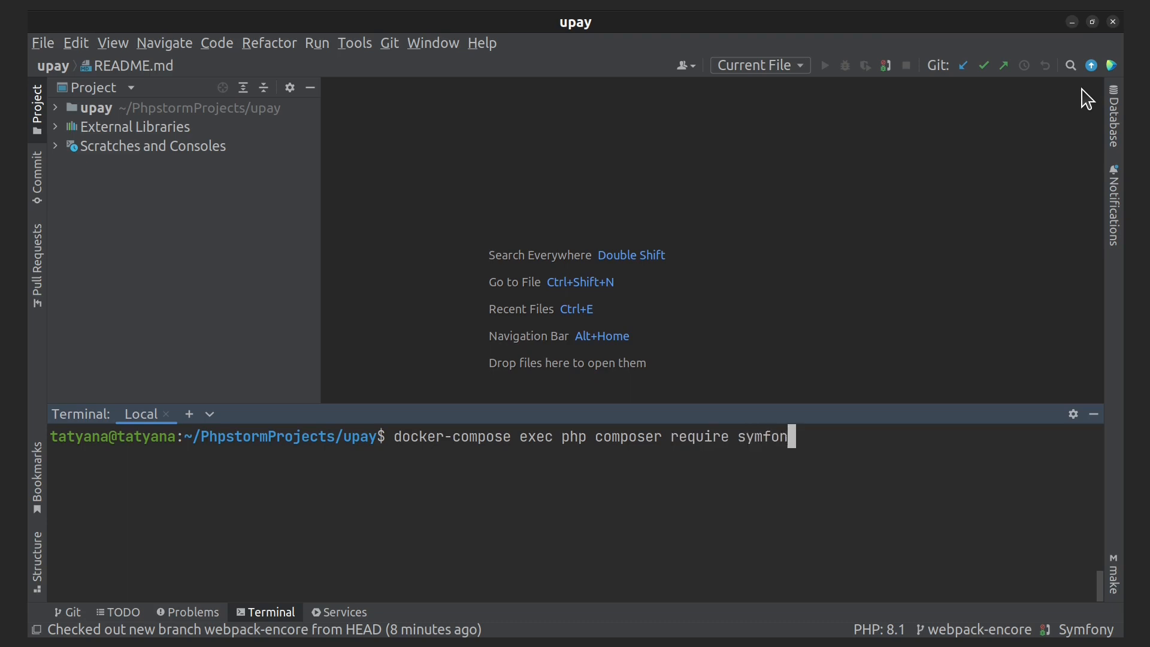
text(y/)
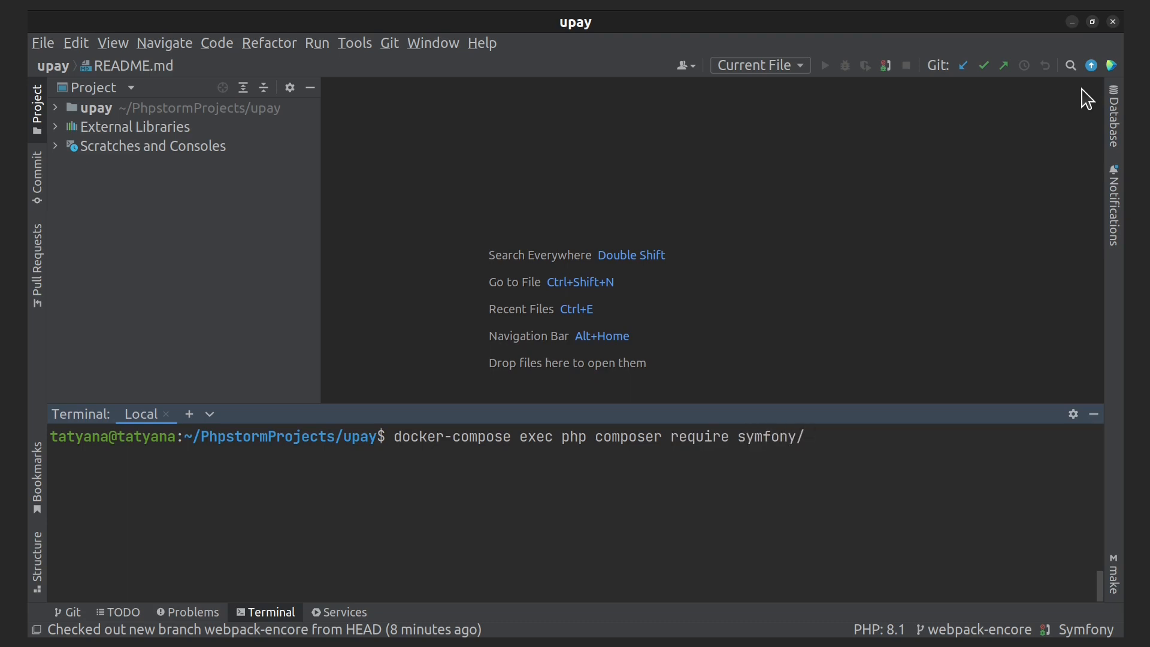
text(webpack-encor)
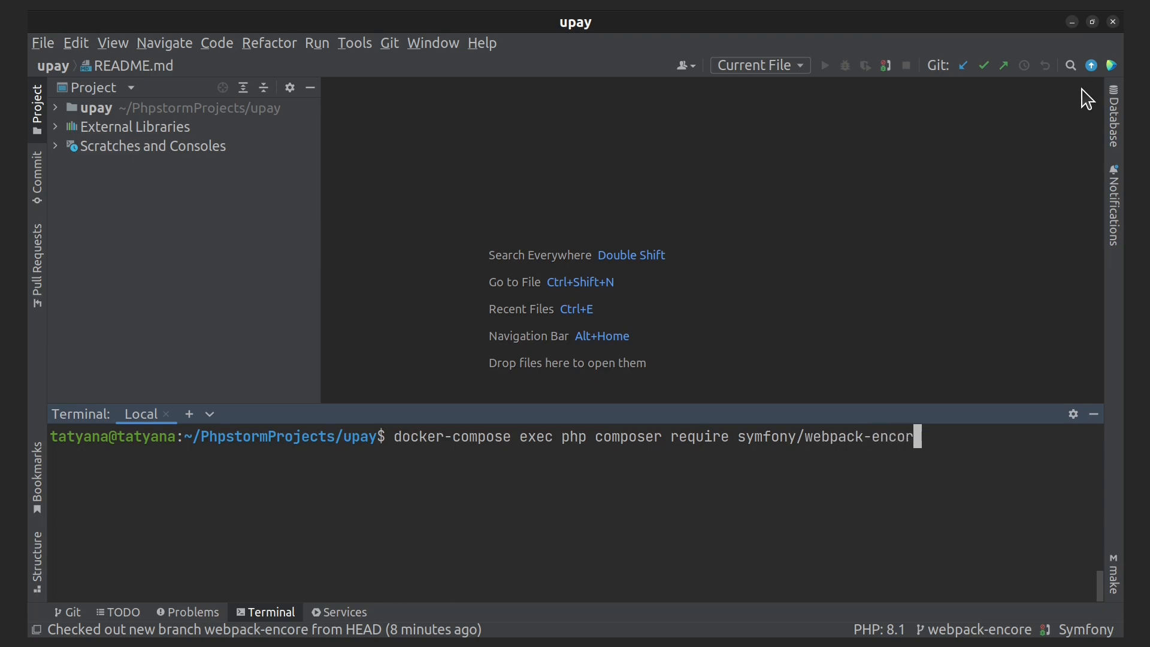
text(-bun)
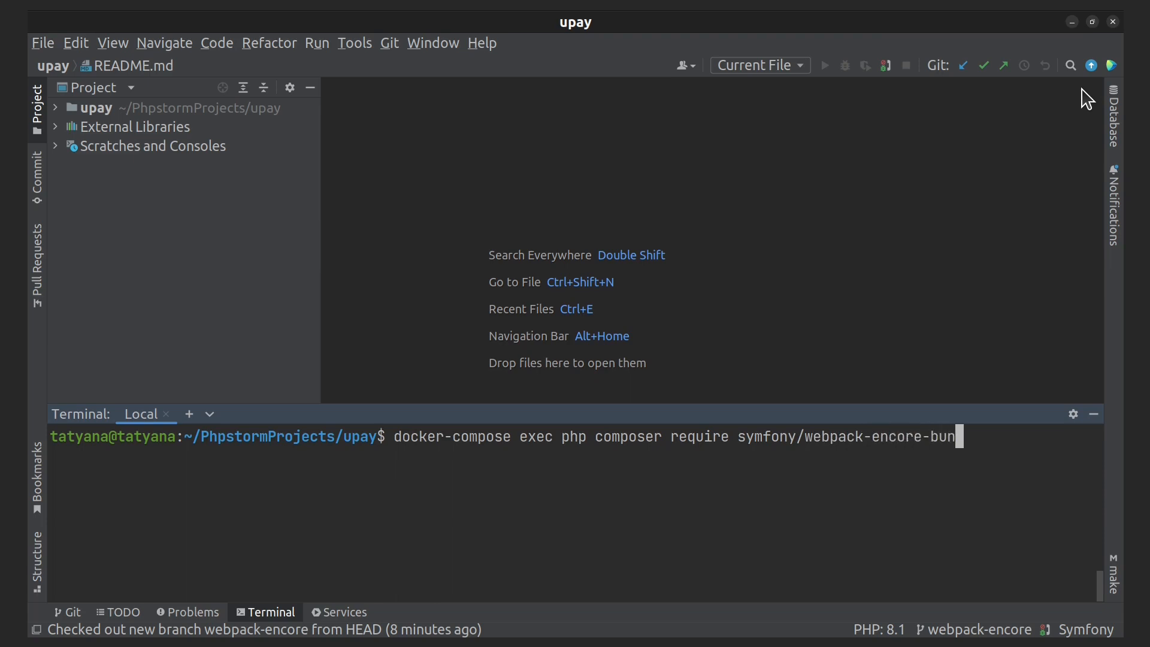
text(dle)
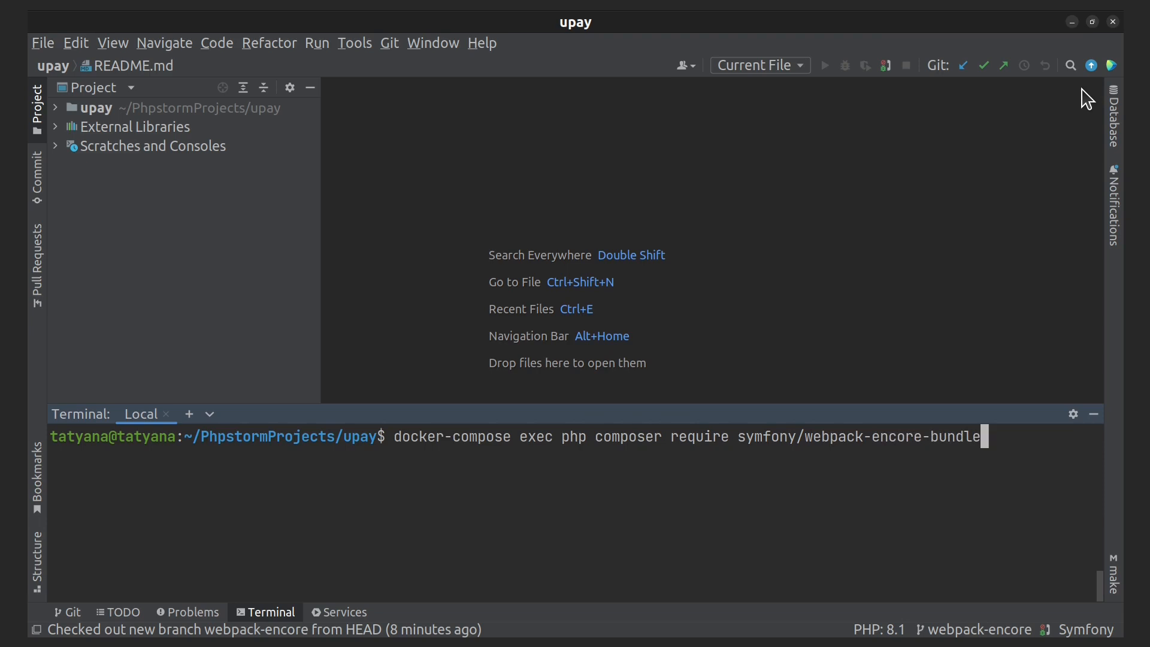